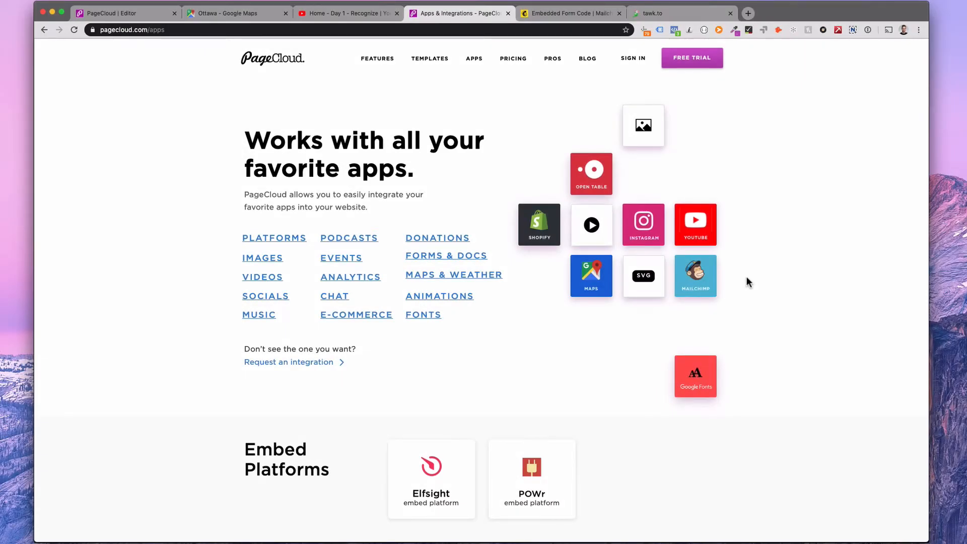
# - Place a Google Maps app block on the home page from the Apps list
pyautogui.scroll(-3)
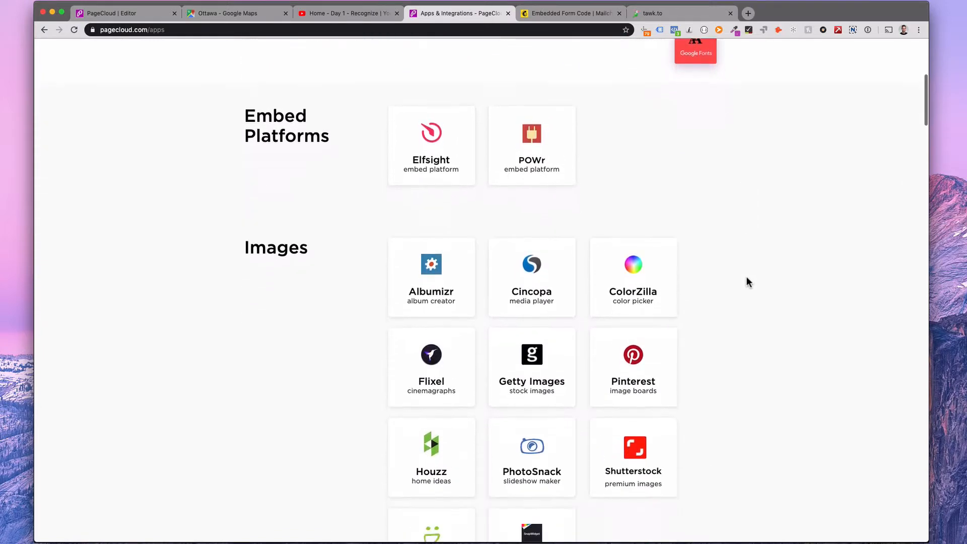
pyautogui.scroll(-3)
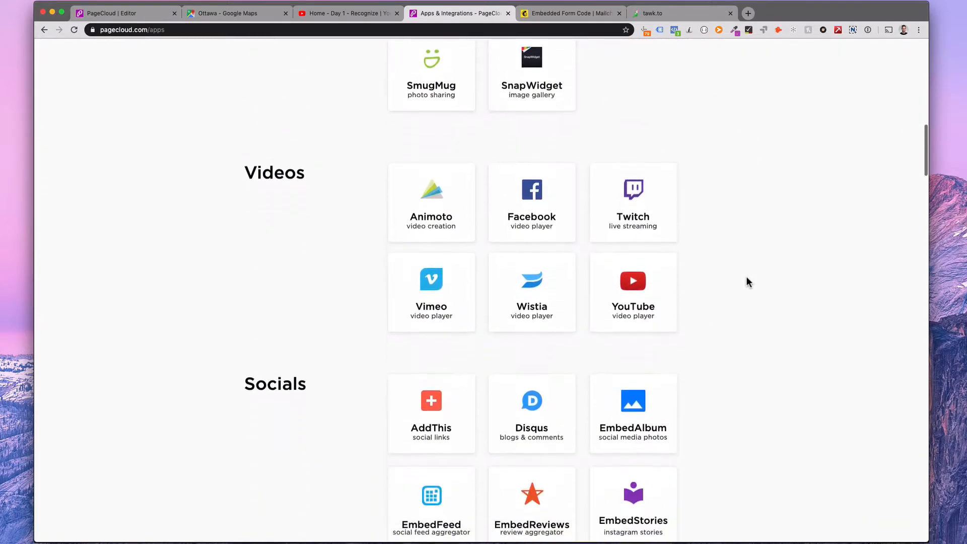
pyautogui.scroll(-3)
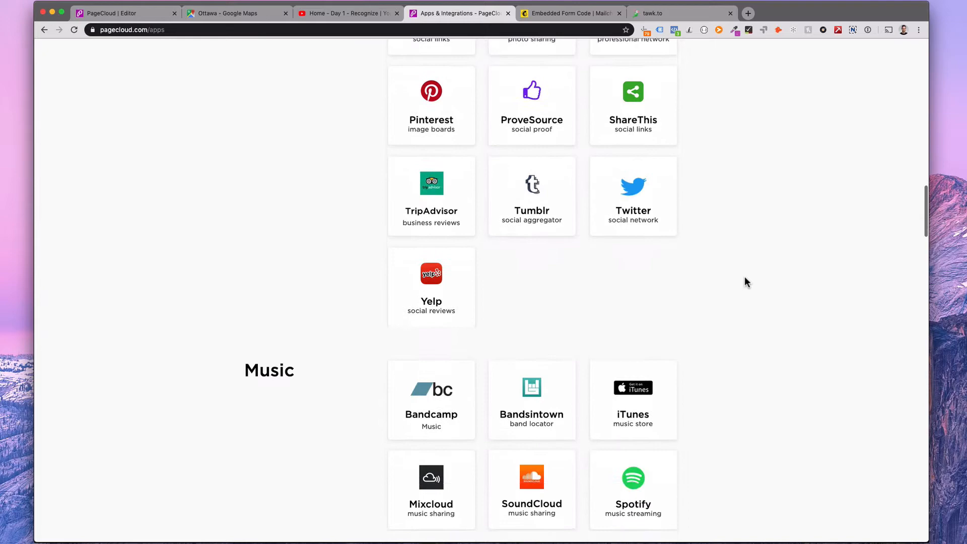
pyautogui.click(126, 13)
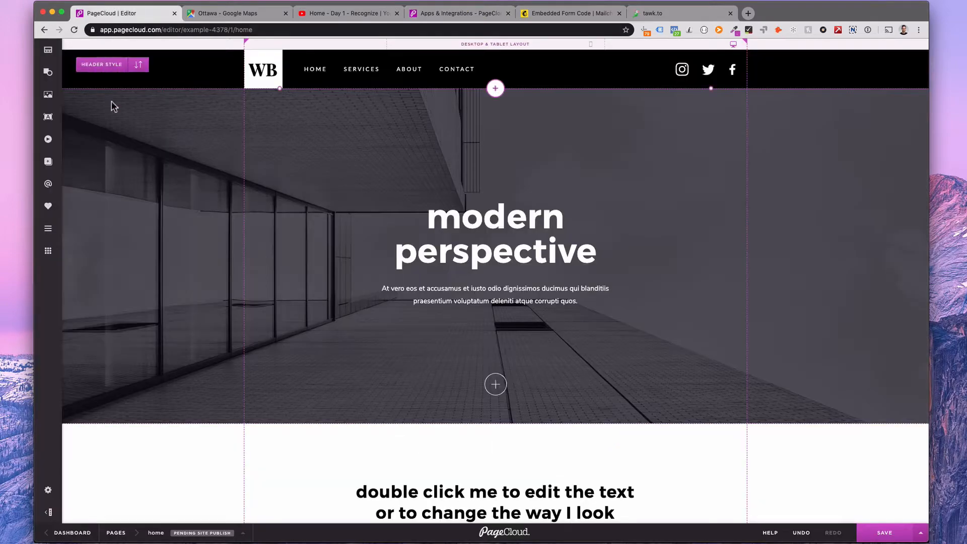
pyautogui.click(48, 250)
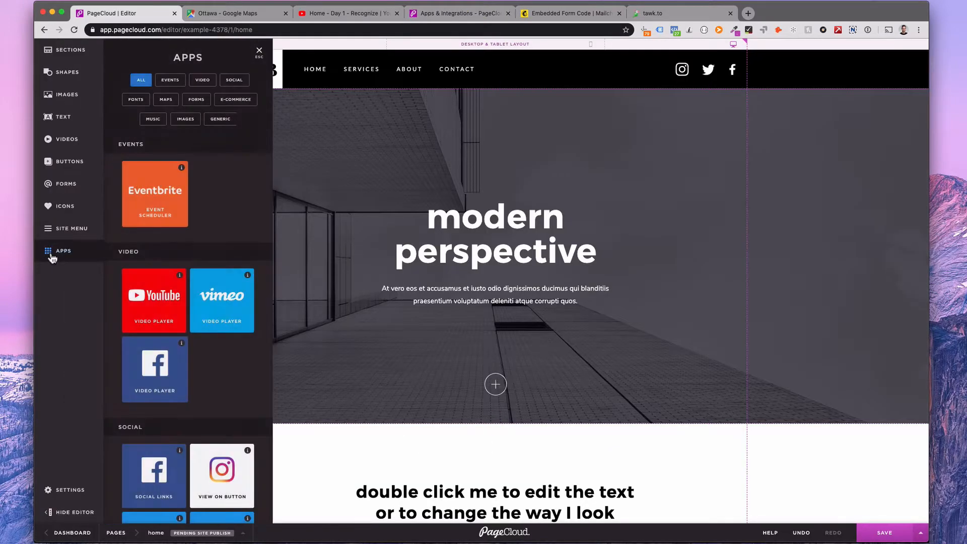
pyautogui.scroll(-3)
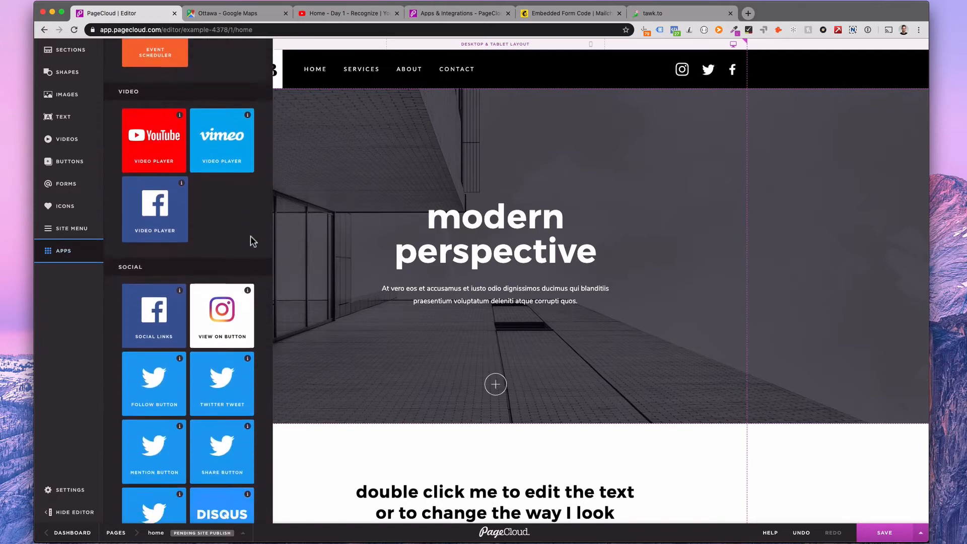
pyautogui.scroll(-3)
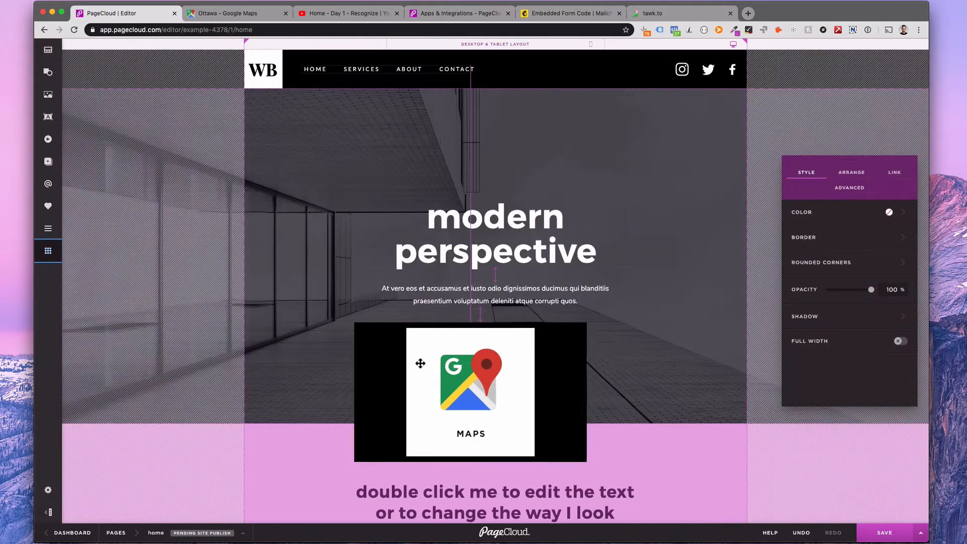
pyautogui.scroll(-3)
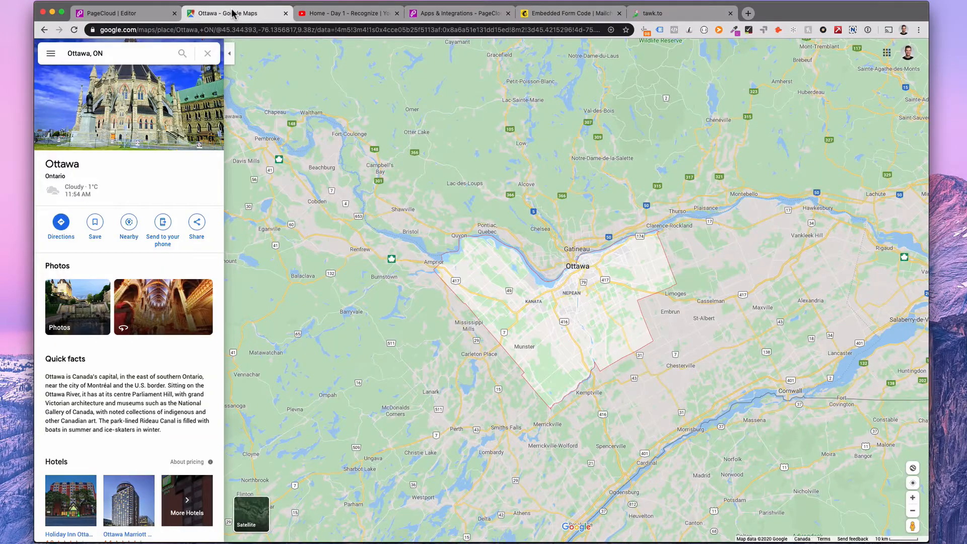
# - Paste the Ottawa Google Maps URL into the map block's link field
pyautogui.click(127, 13)
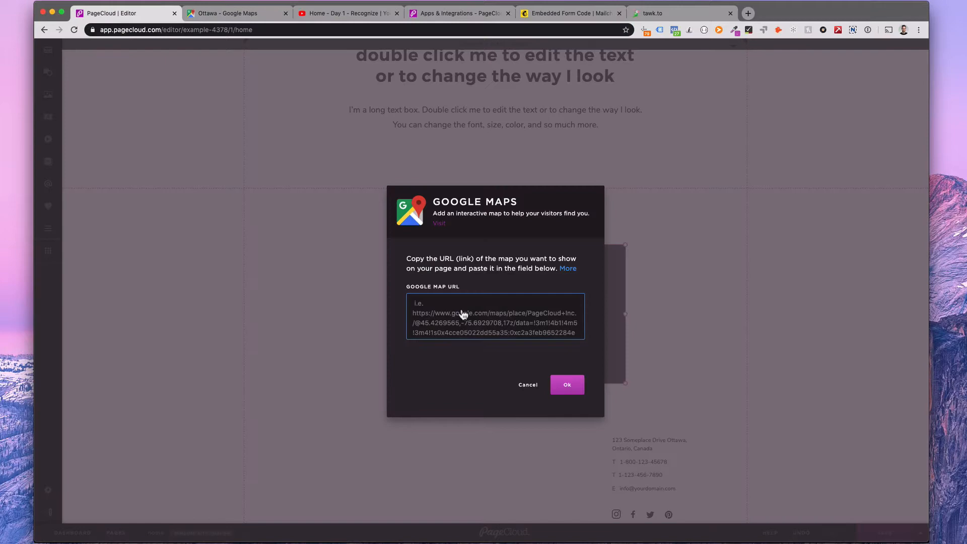
pyautogui.click(566, 384)
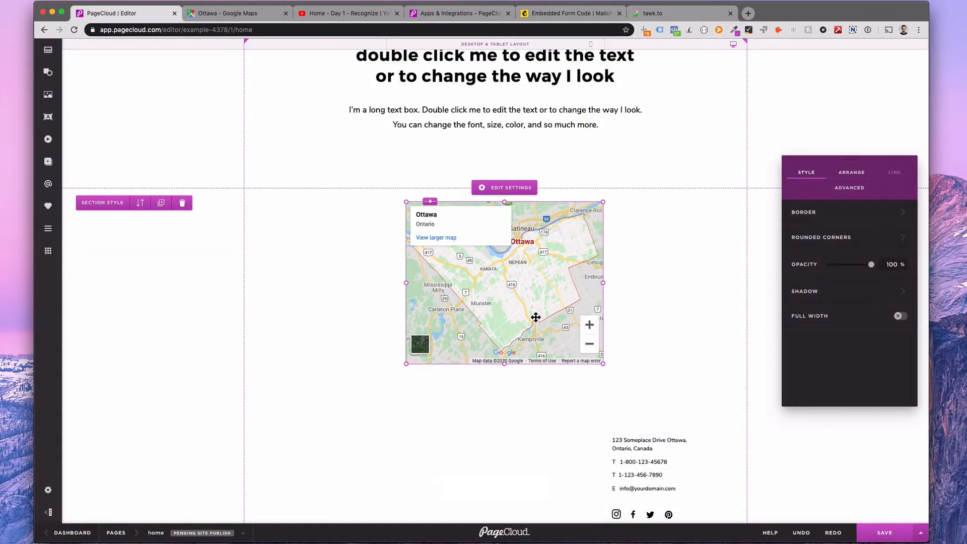
# - Turn on Full Width in the Style panel for the Ottawa map
pyautogui.click(898, 319)
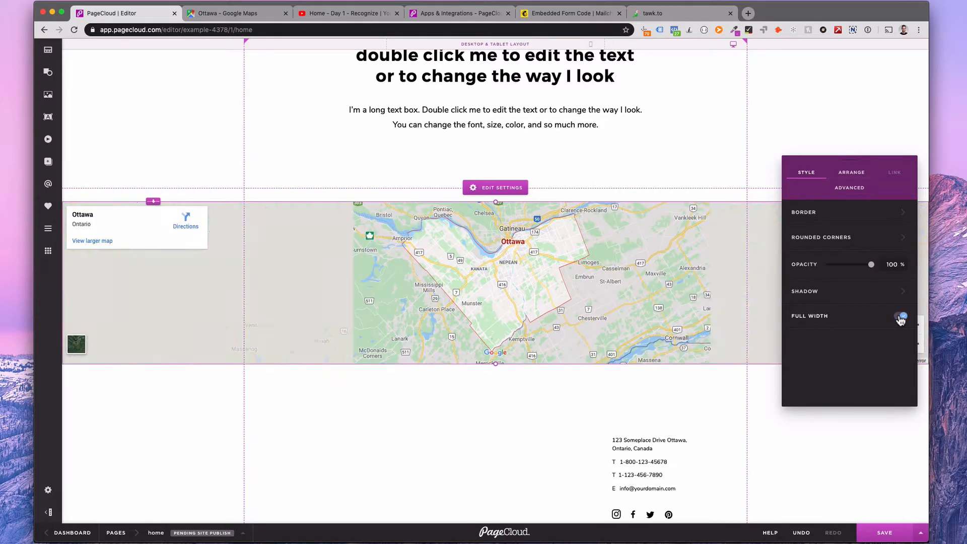
pyautogui.click(901, 320)
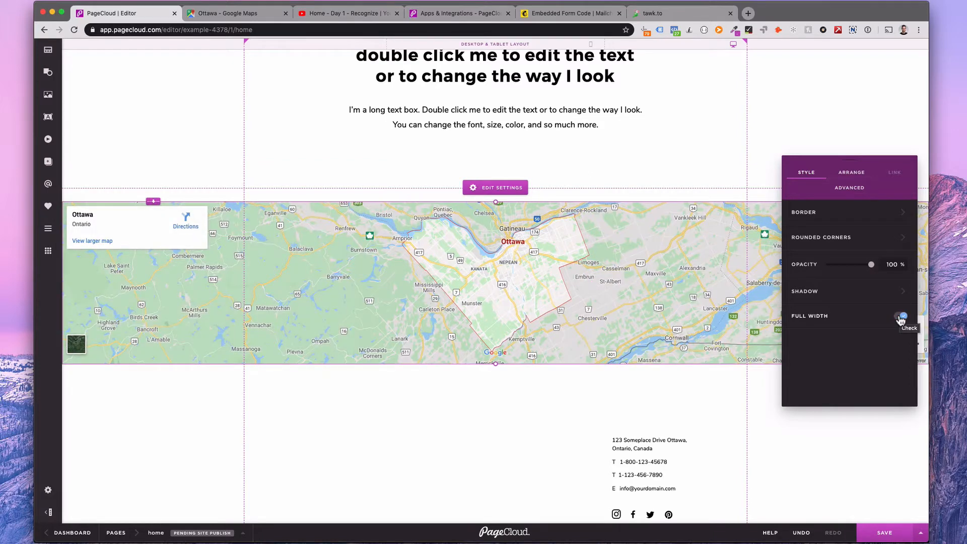
pyautogui.click(901, 316)
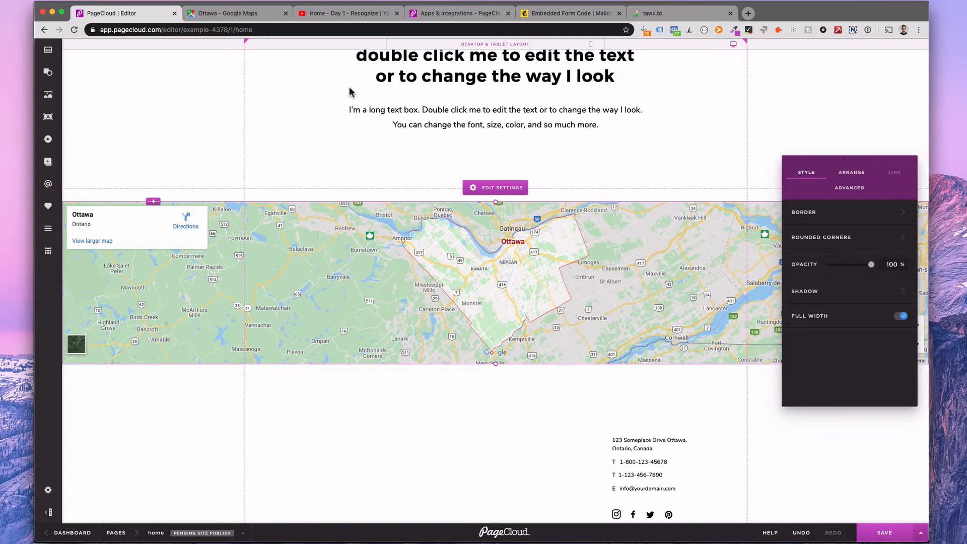
pyautogui.click(236, 13)
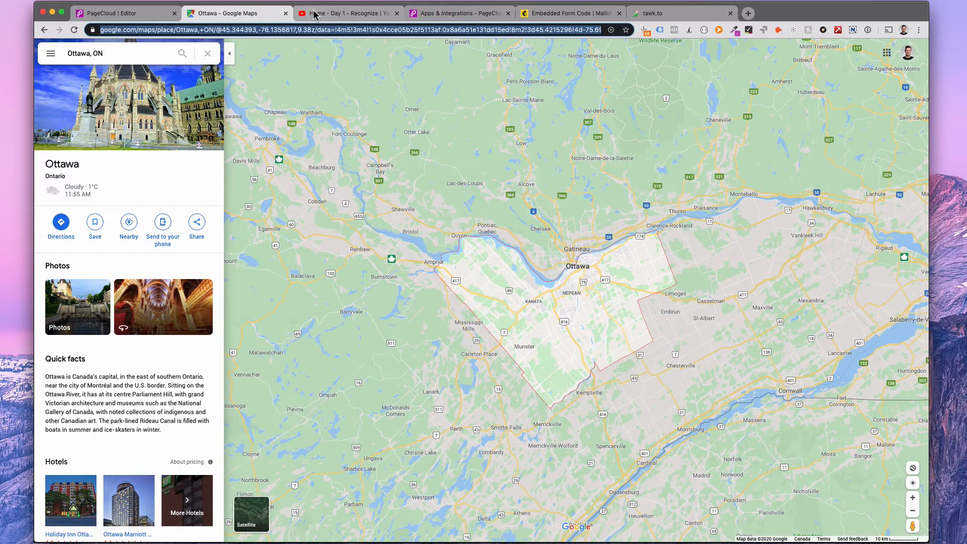
pyautogui.click(347, 12)
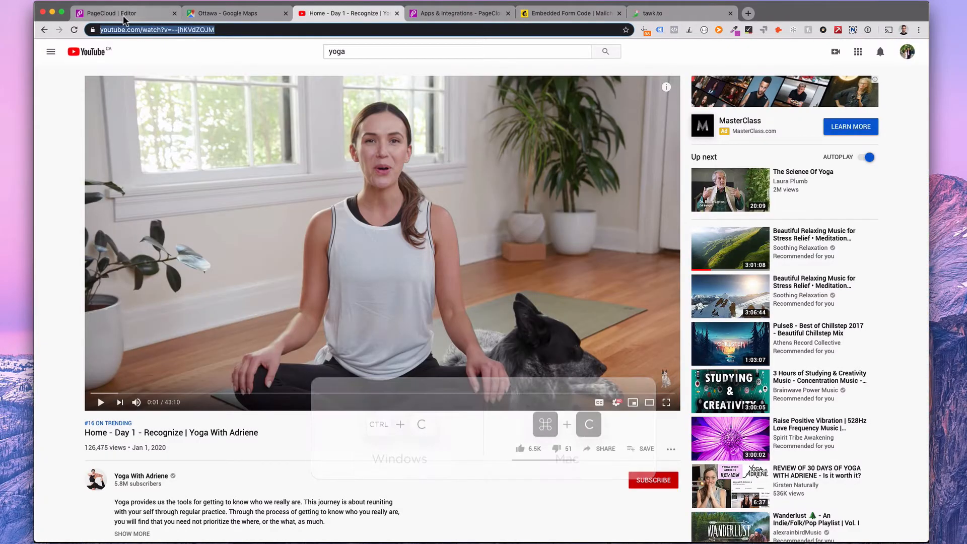
pyautogui.click(124, 13)
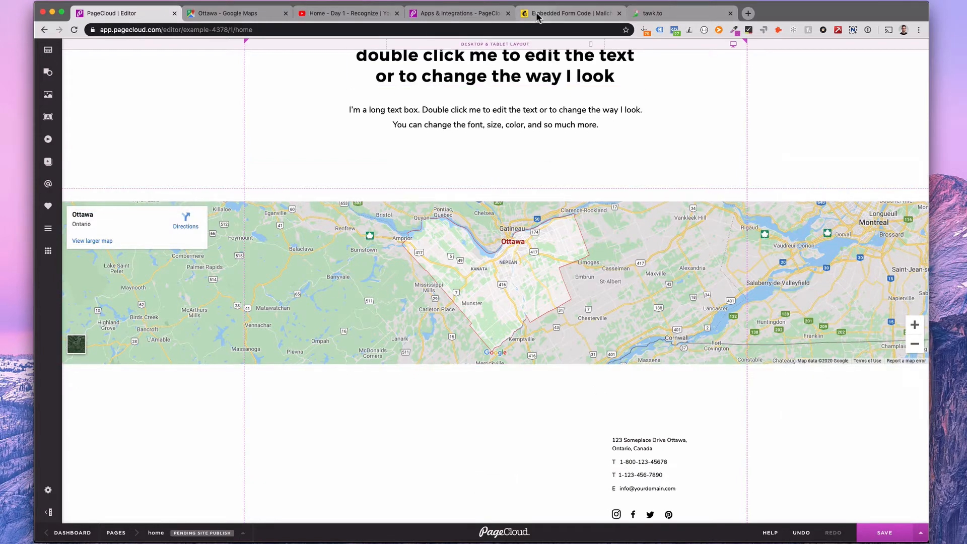
# - Paste the Mailchimp classic embed form code onto the page below the map
pyautogui.click(569, 13)
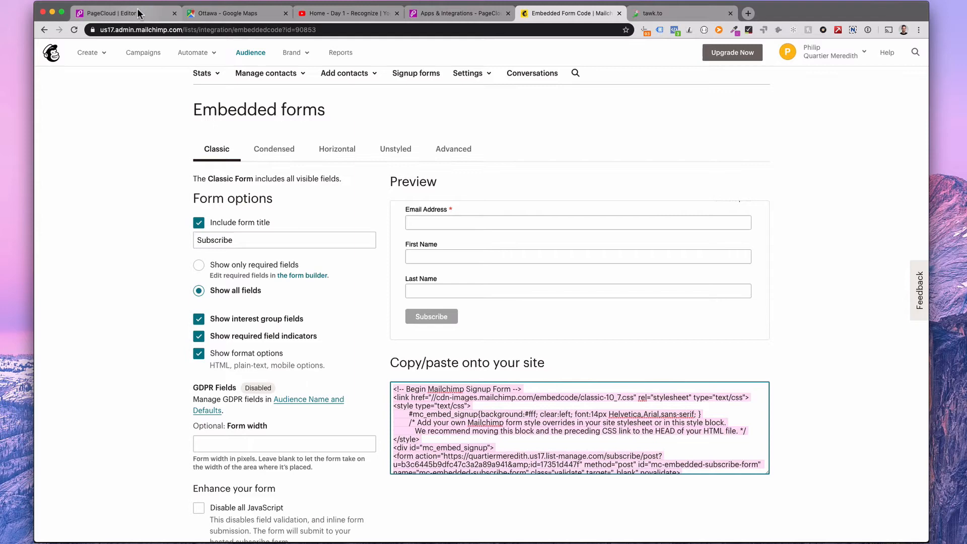
pyautogui.click(124, 13)
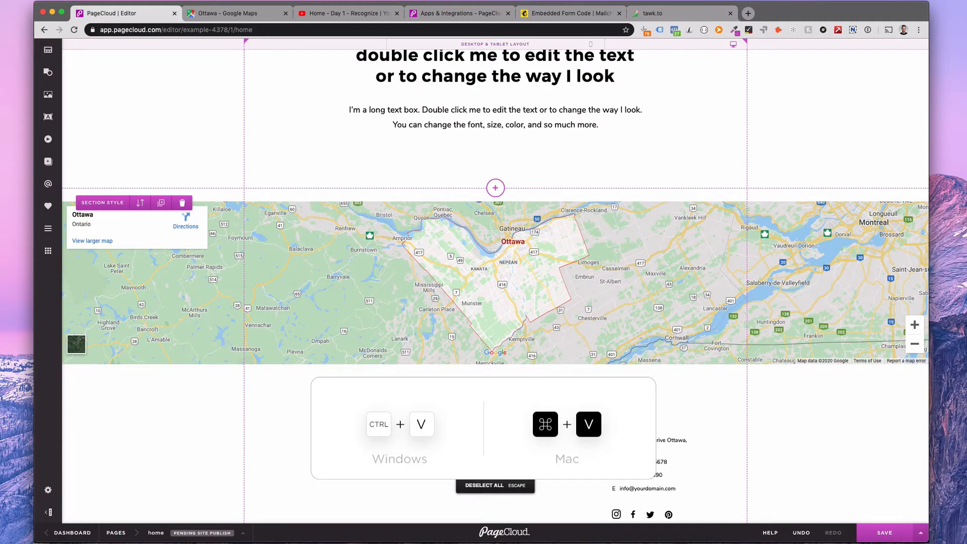
pyautogui.press('cmd+v')
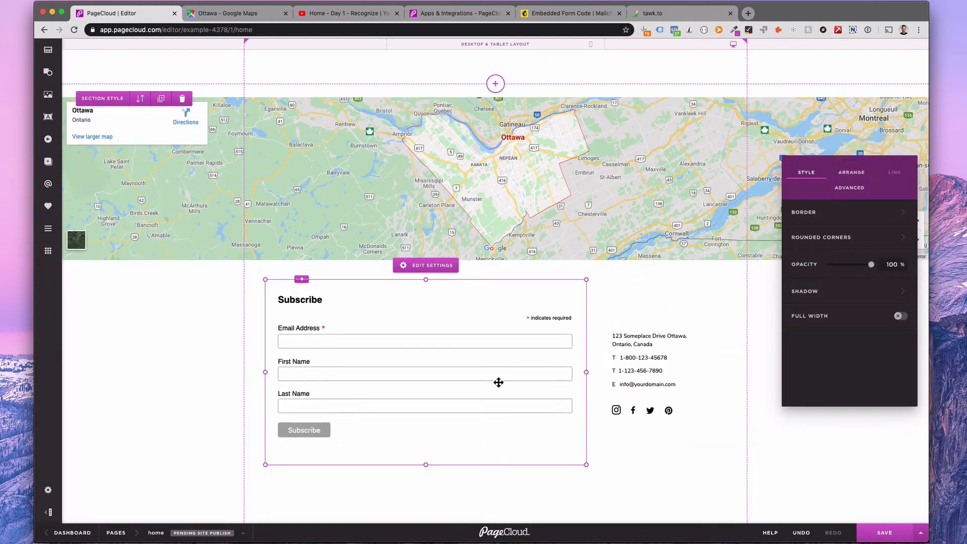
# - Copy the tawk.to chat widget install code to the clipboard and return to the editor
pyautogui.click(734, 44)
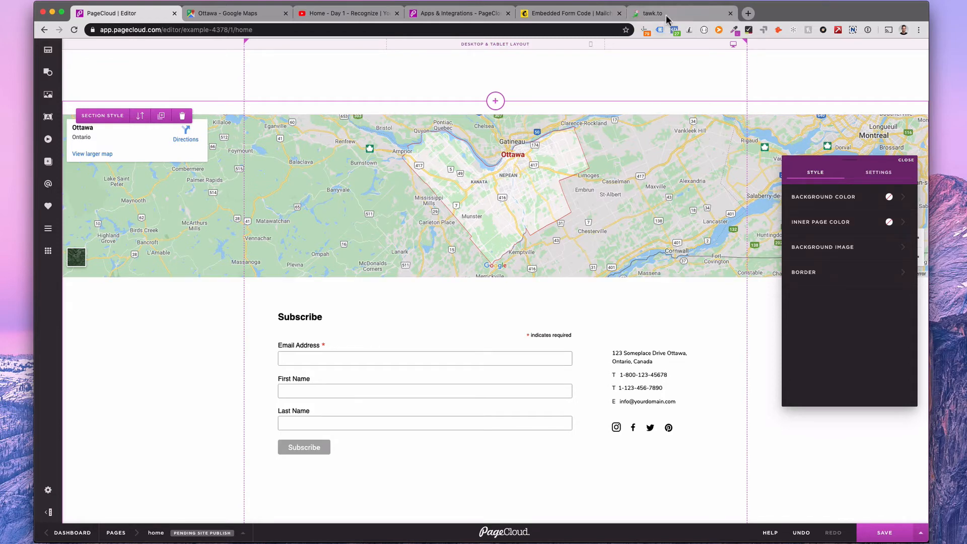
pyautogui.click(653, 13)
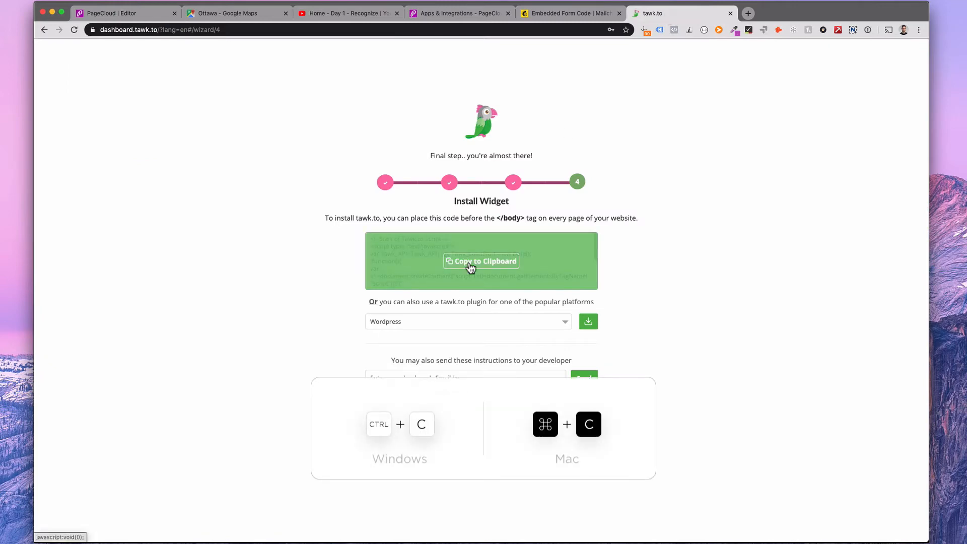
pyautogui.click(124, 13)
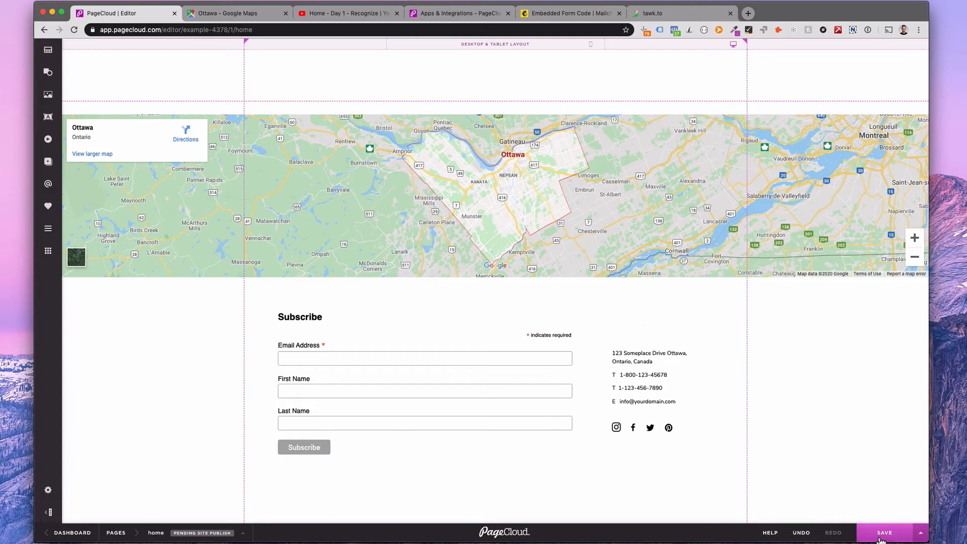
# - Save the page, then open and close the tawk.to chat bubble in preview
pyautogui.click(883, 532)
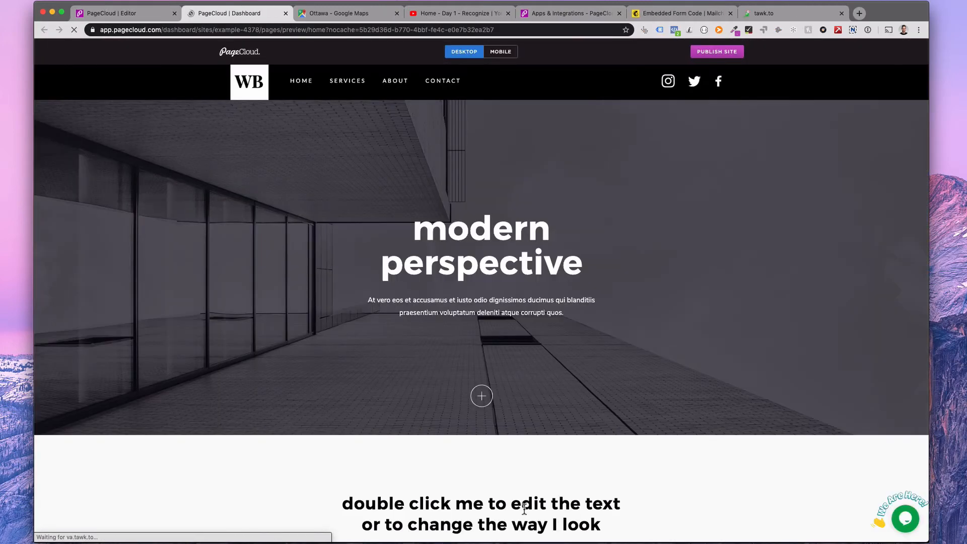
pyautogui.click(904, 518)
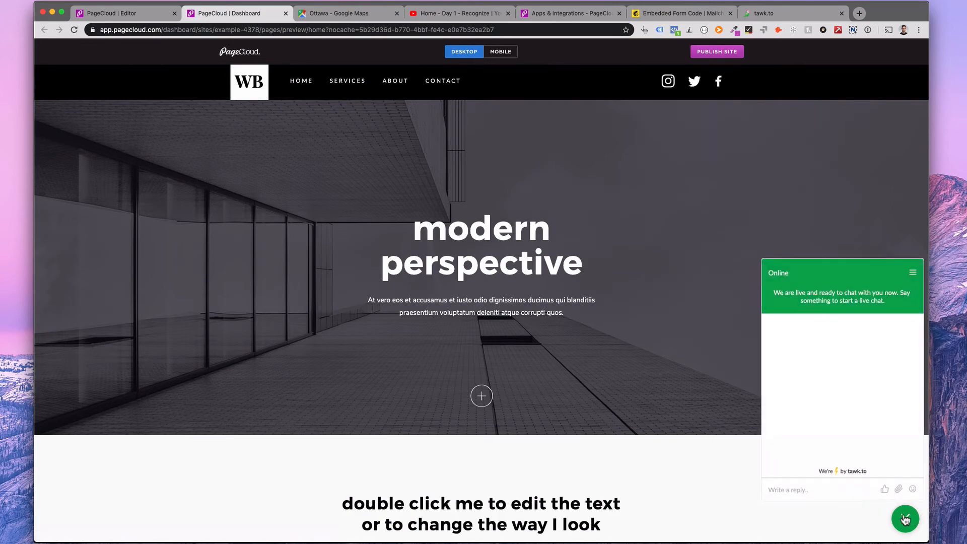
pyautogui.click(905, 518)
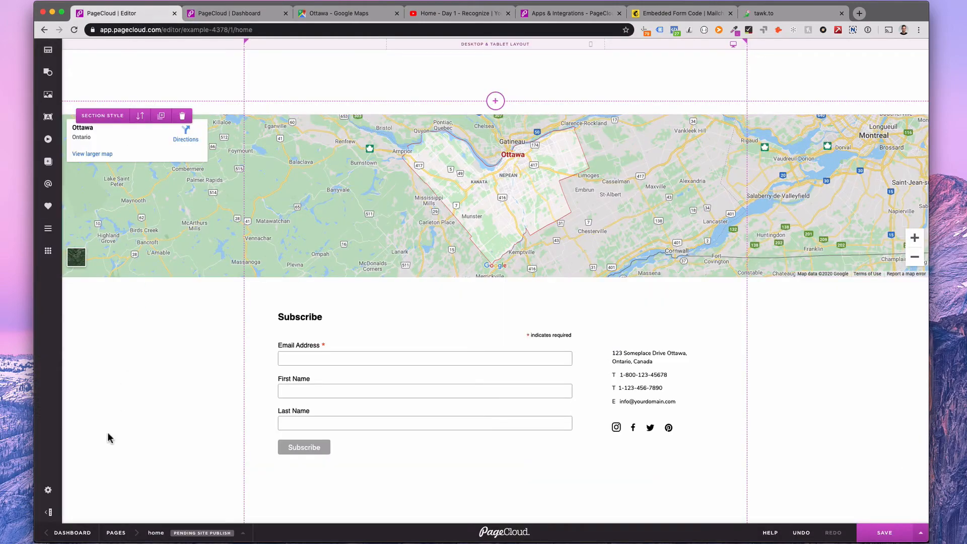
# - Go from the Dashboard to Site Settings > Analytics and scroll through the integrations
pyautogui.click(71, 532)
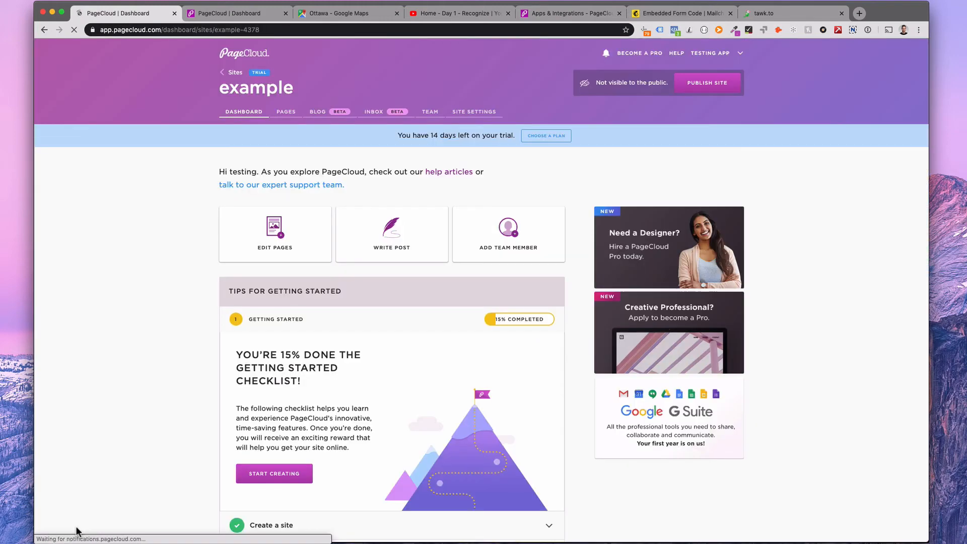
pyautogui.click(475, 112)
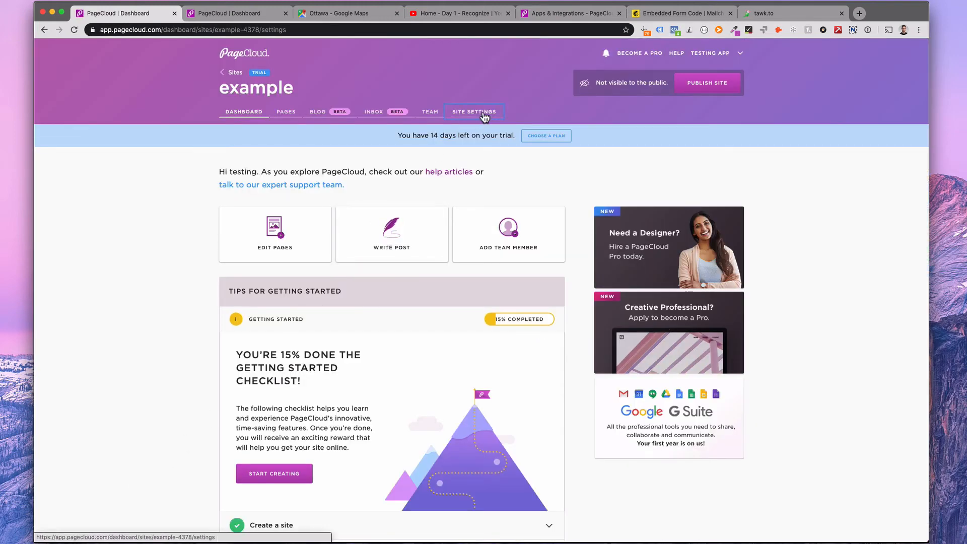
pyautogui.click(473, 112)
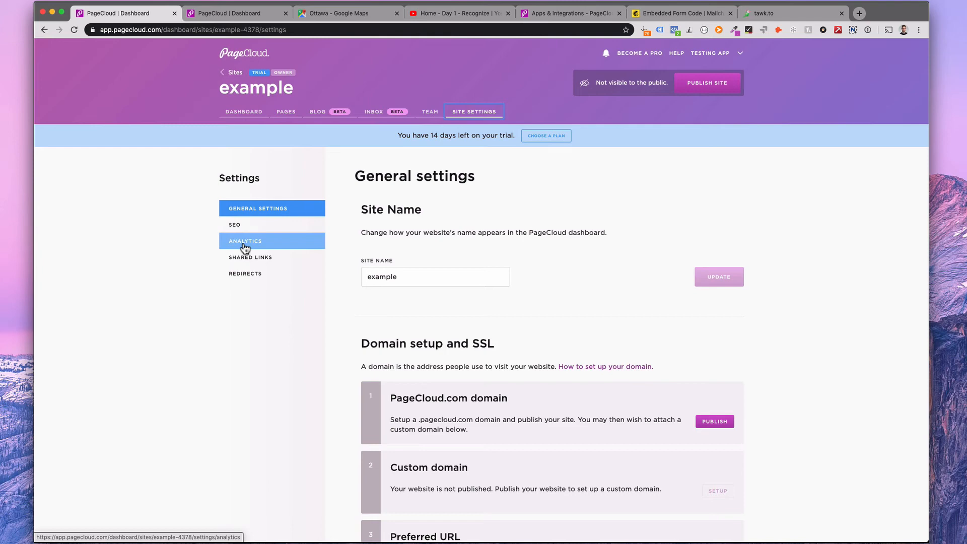
pyautogui.click(245, 241)
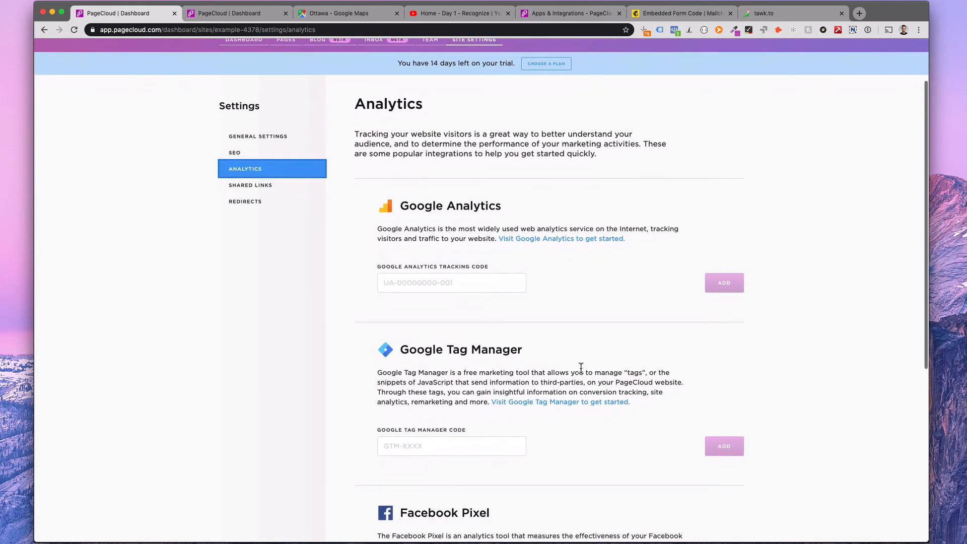
pyautogui.scroll(-3)
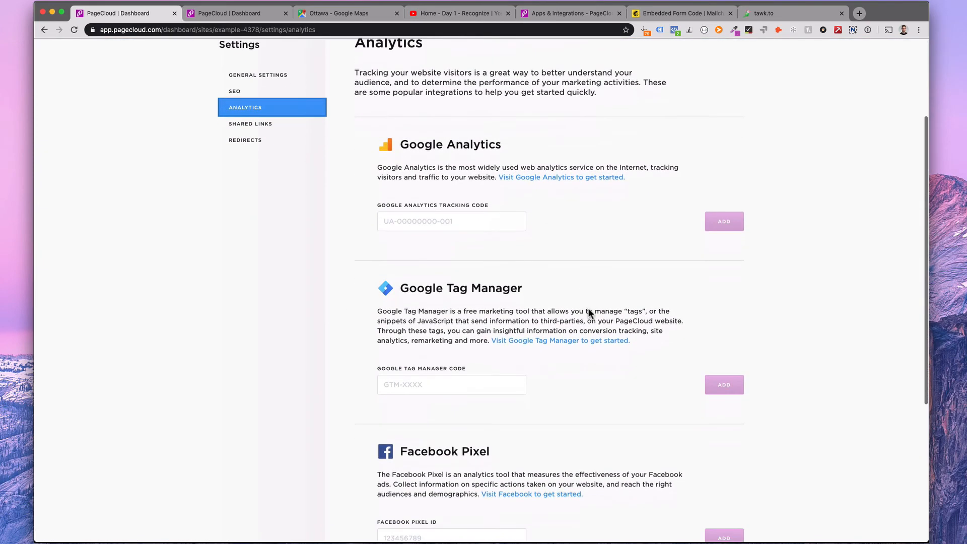
pyautogui.scroll(-3)
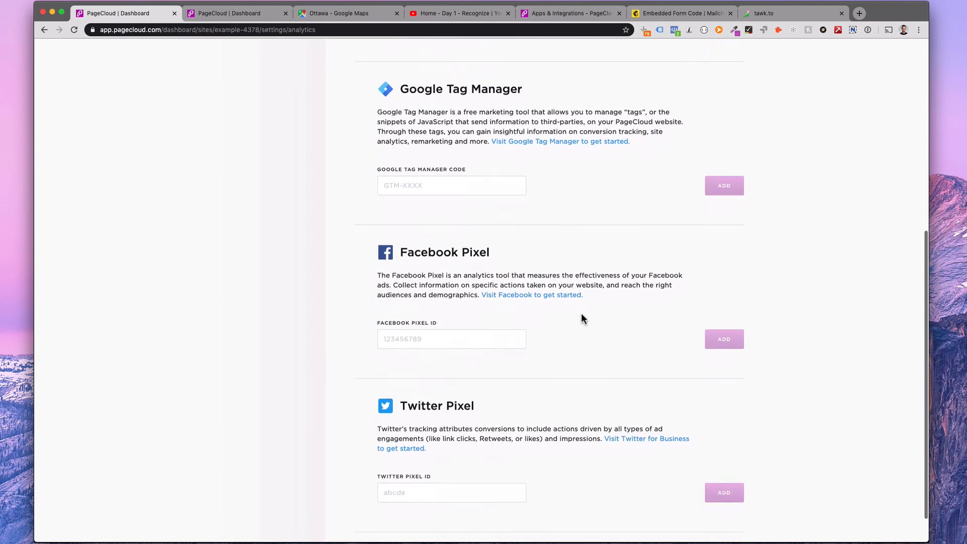
pyautogui.scroll(-3)
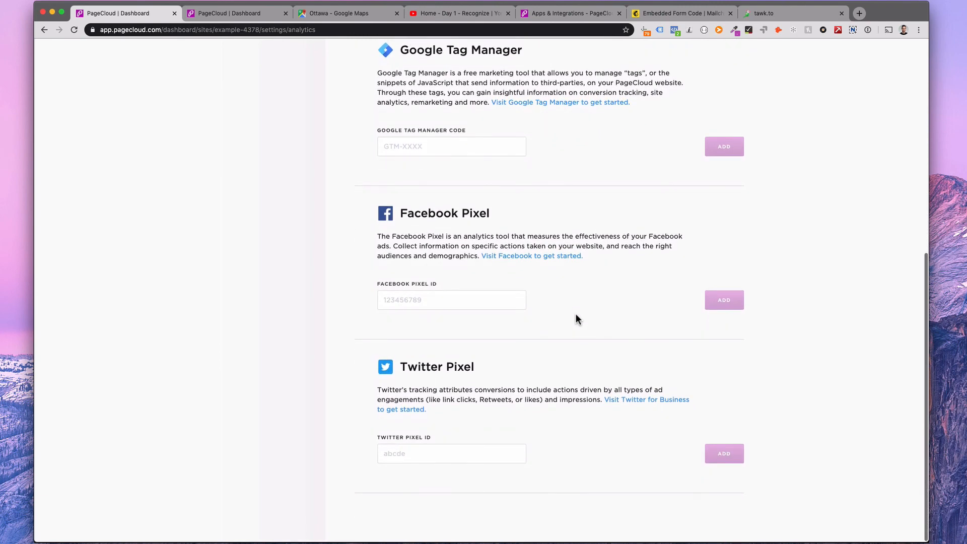